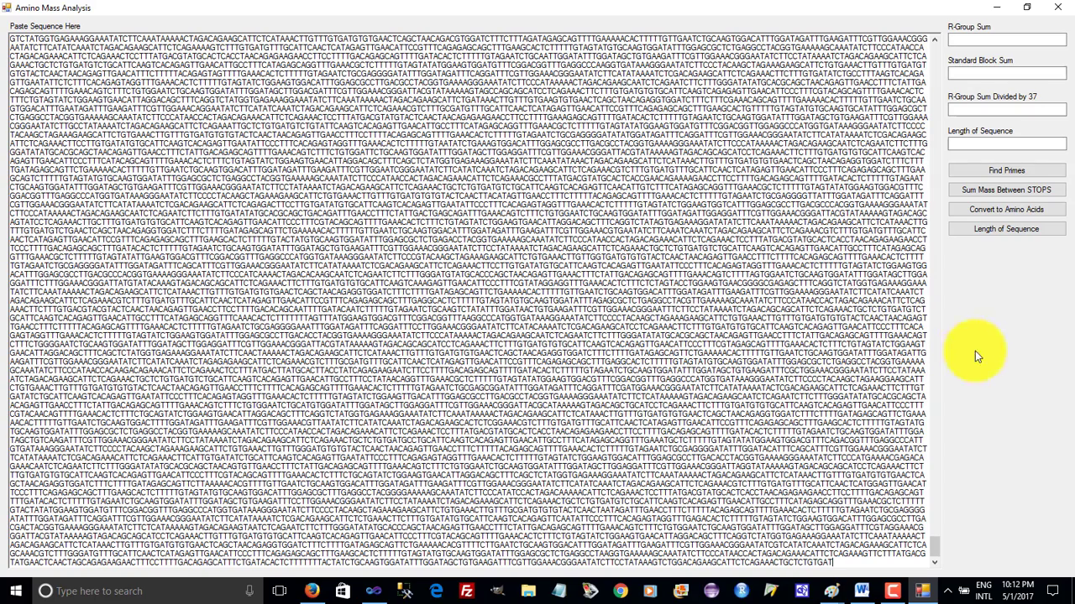
pyautogui.moveTo(983, 376)
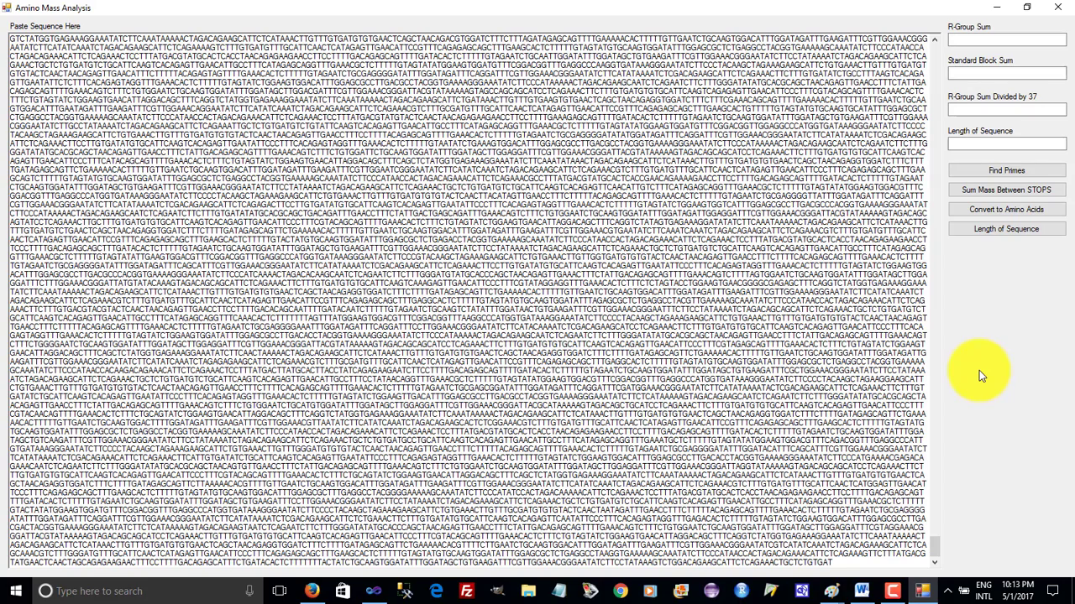
pyautogui.moveTo(1005, 228)
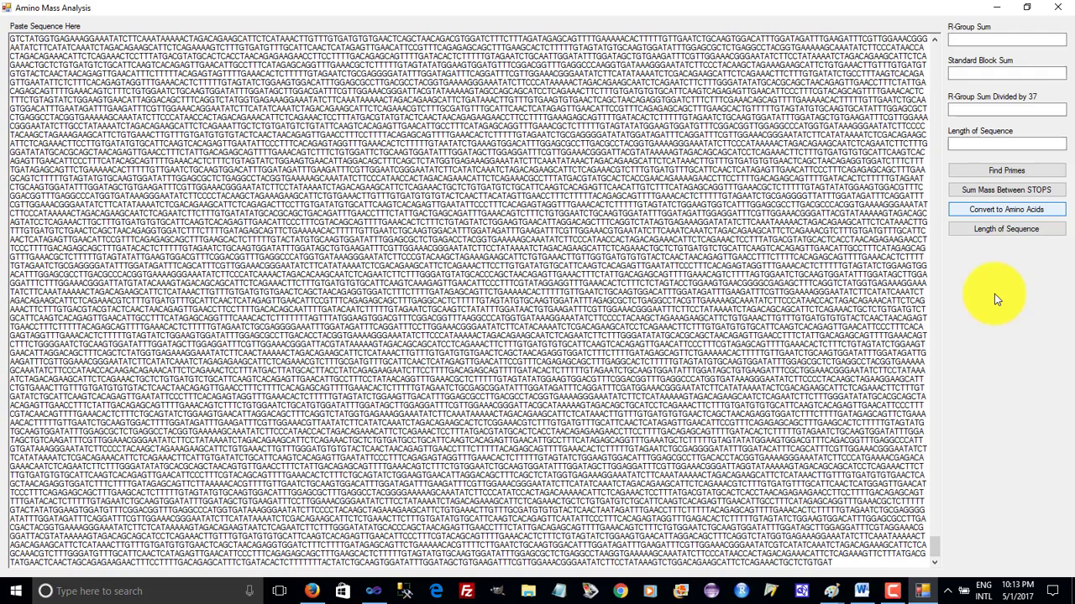
# - Convert the pasted DNA sequence into colour-coded amino acid letters
pyautogui.click(1006, 208)
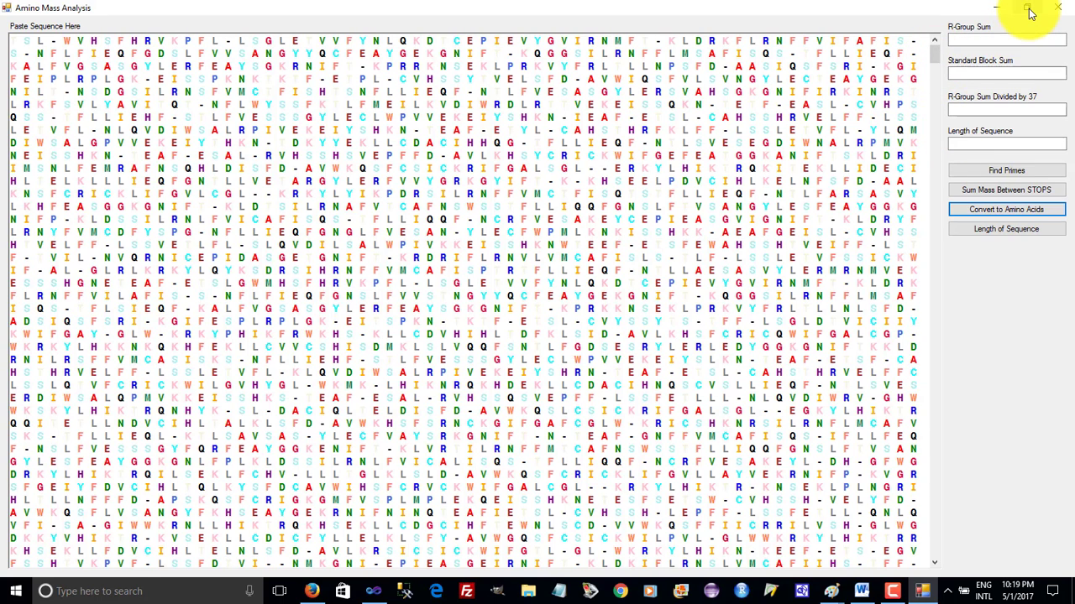
pyautogui.moveTo(1027, 10)
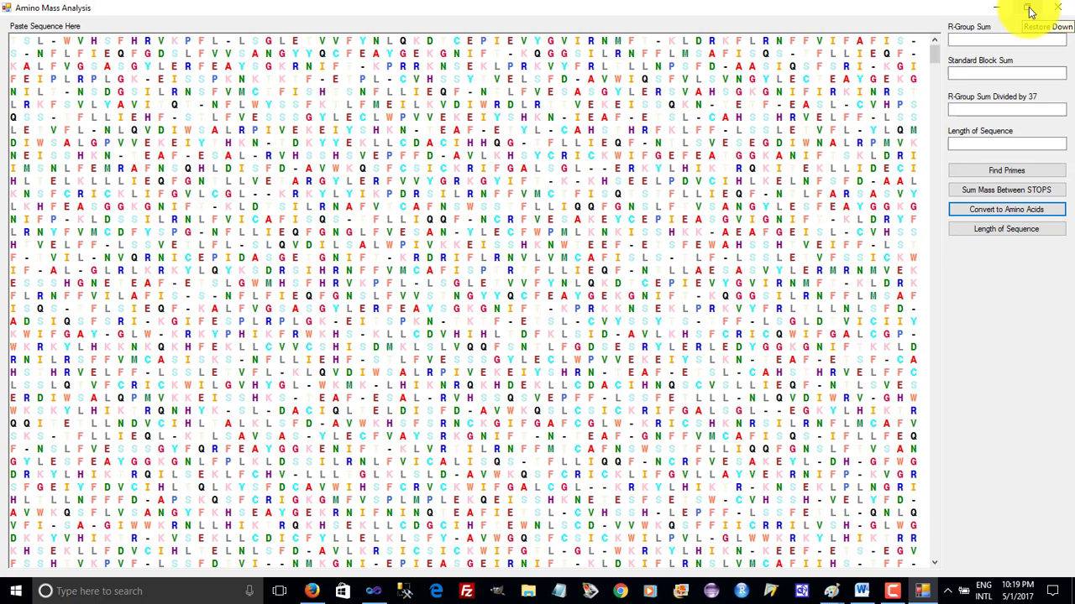
# - Restore the window down from full screen so the amino acid rows rewrap
pyautogui.click(1031, 10)
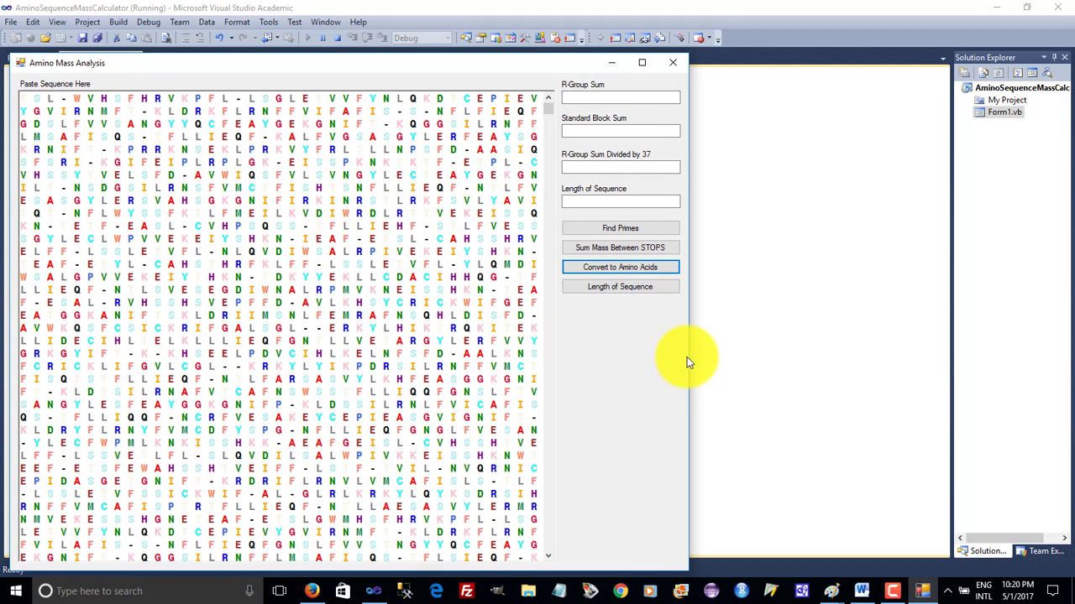
pyautogui.moveTo(688, 356)
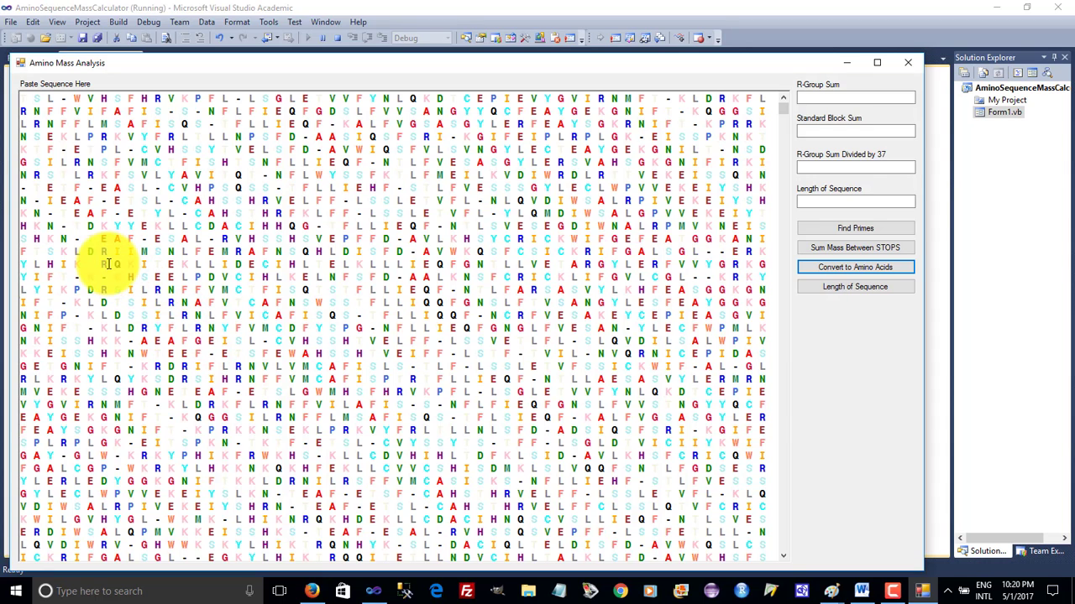
pyautogui.moveTo(923, 327)
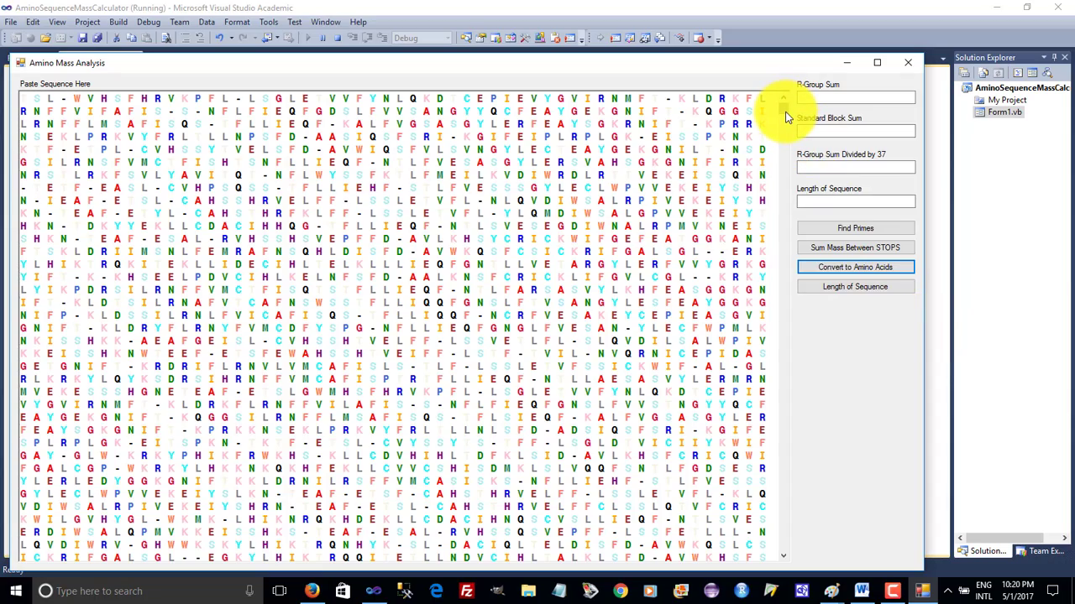
# - Scroll down the sequence box to view a later stretch of aligned residues
pyautogui.scroll(-3)
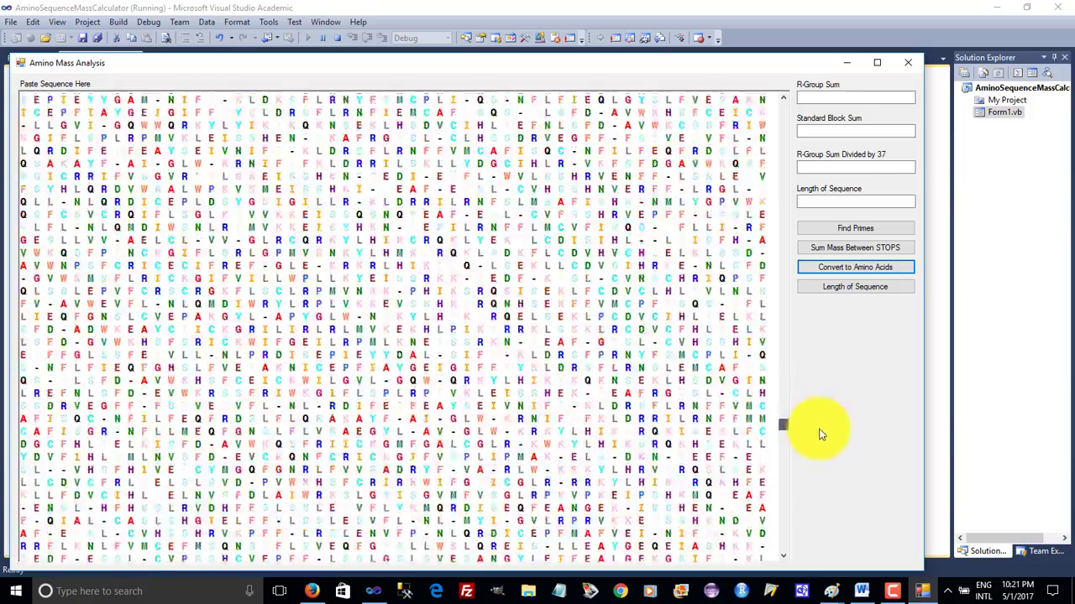
pyautogui.scroll(-3)
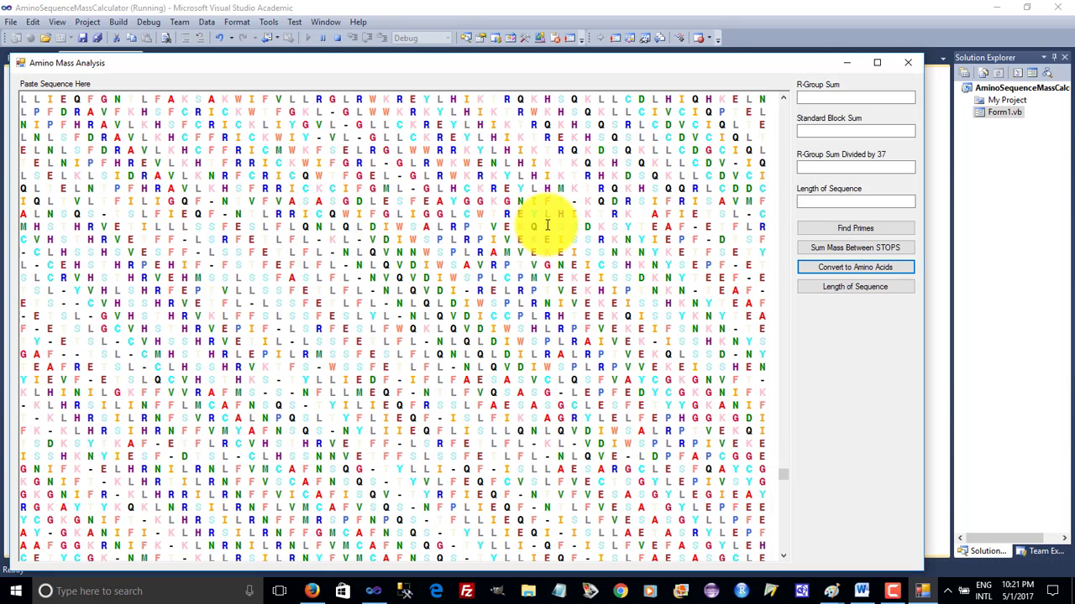
pyautogui.moveTo(779, 473)
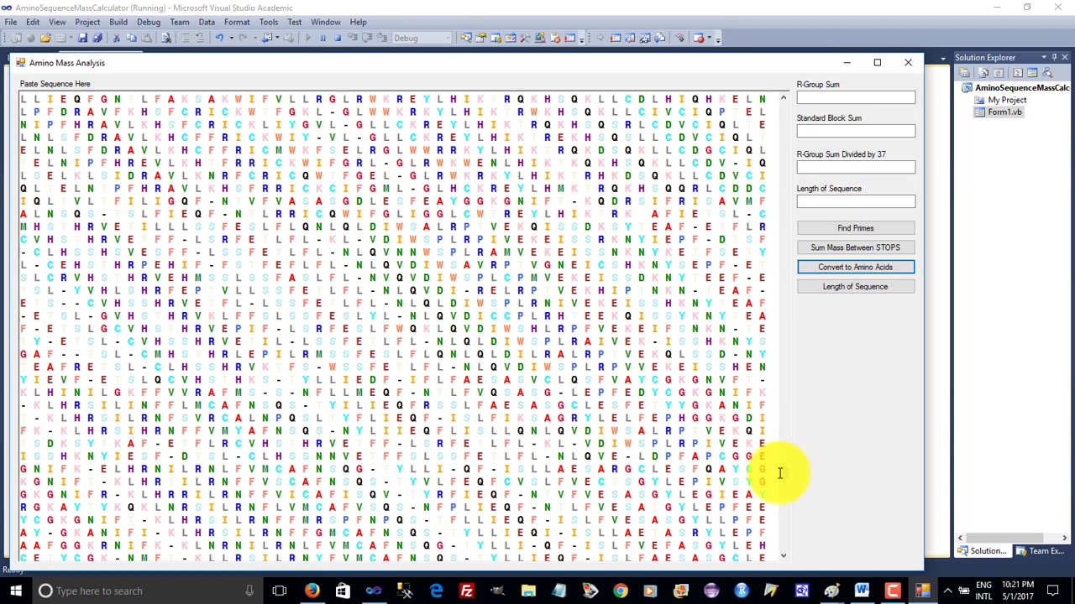
pyautogui.scroll(-3)
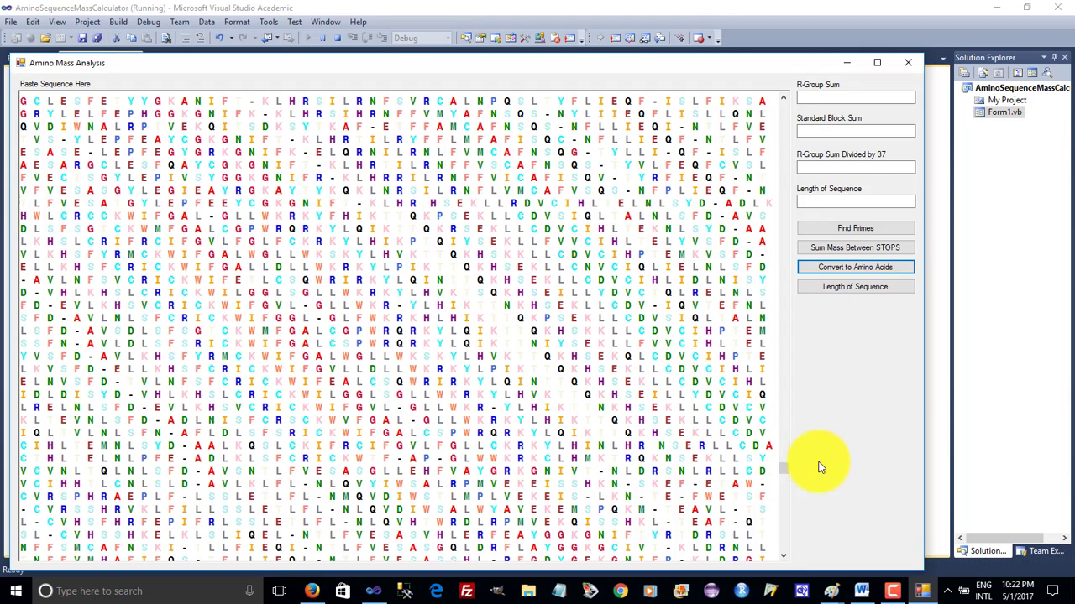
pyautogui.moveTo(923, 373)
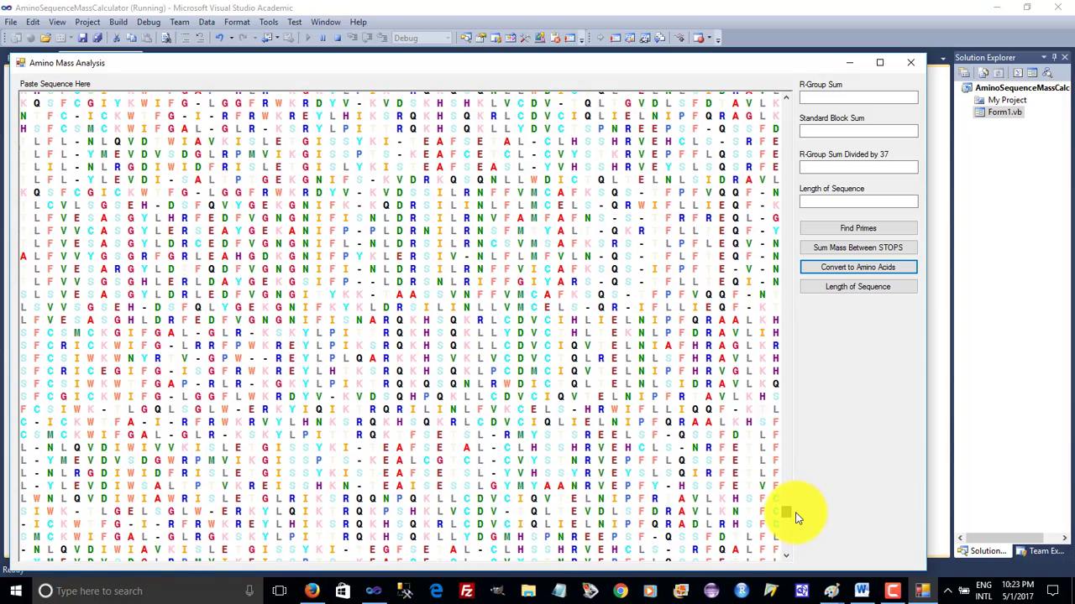
# - Scroll further down to a section near the end of the amino acid output
pyautogui.scroll(-3)
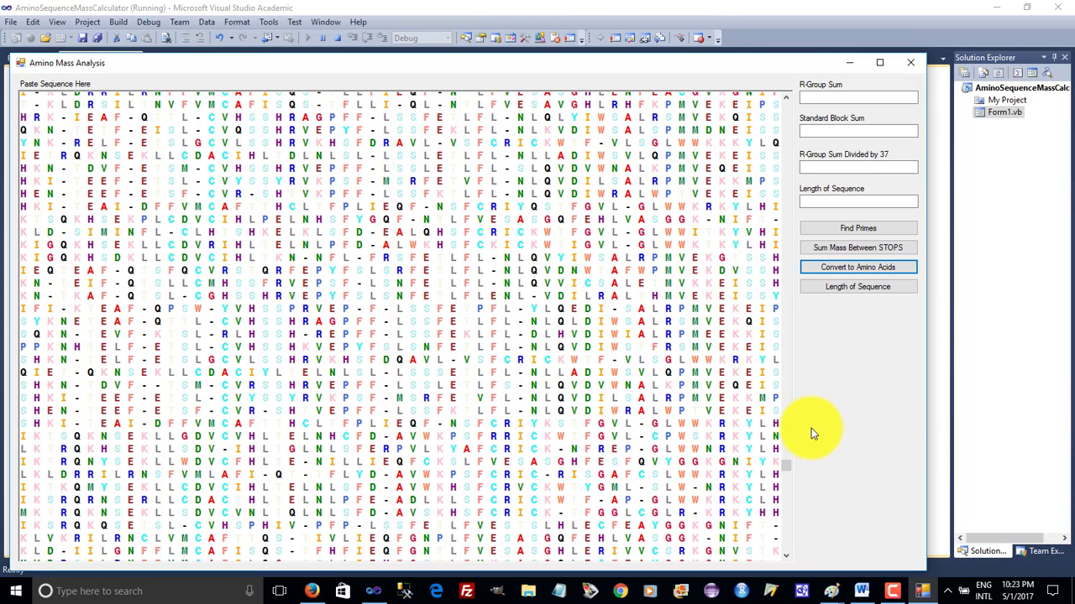
pyautogui.moveTo(887, 426)
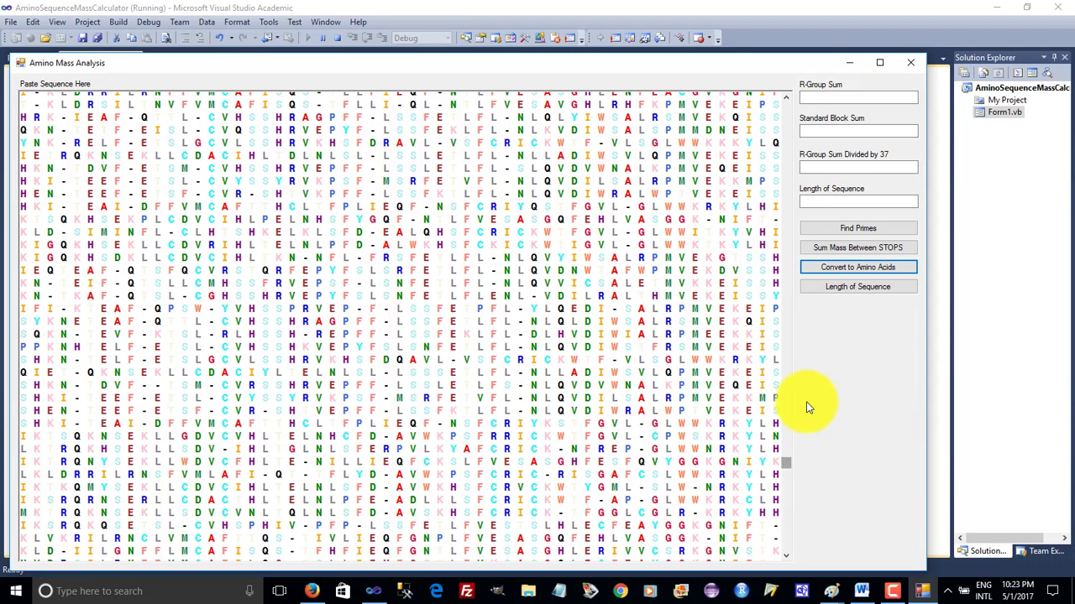
pyautogui.moveTo(770, 470)
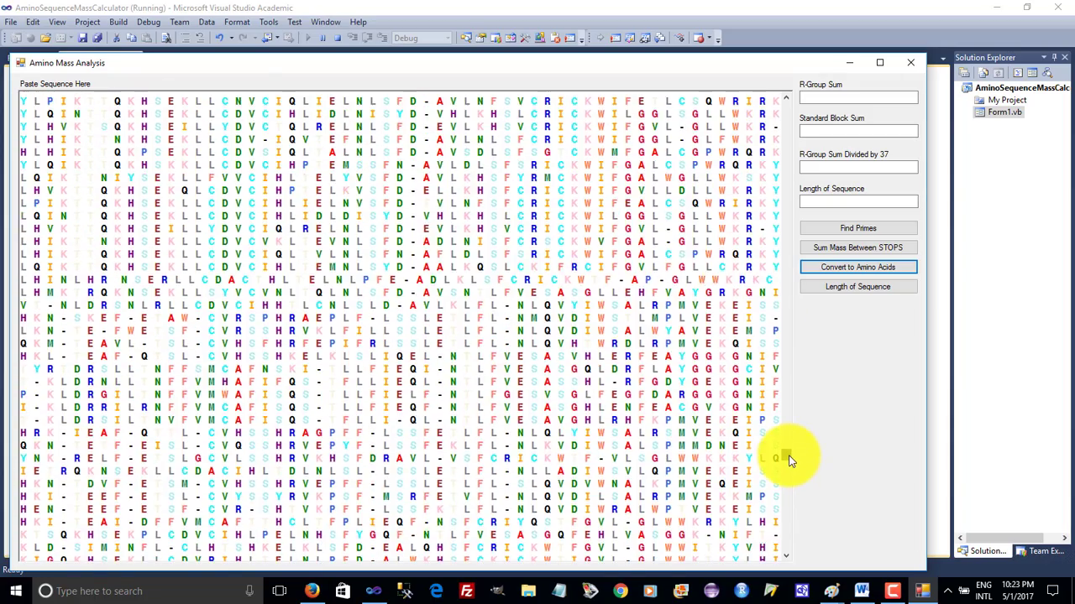
# - Scroll to the region where repeated LLIEQF residues line up in vertical columns
pyautogui.scroll(-3)
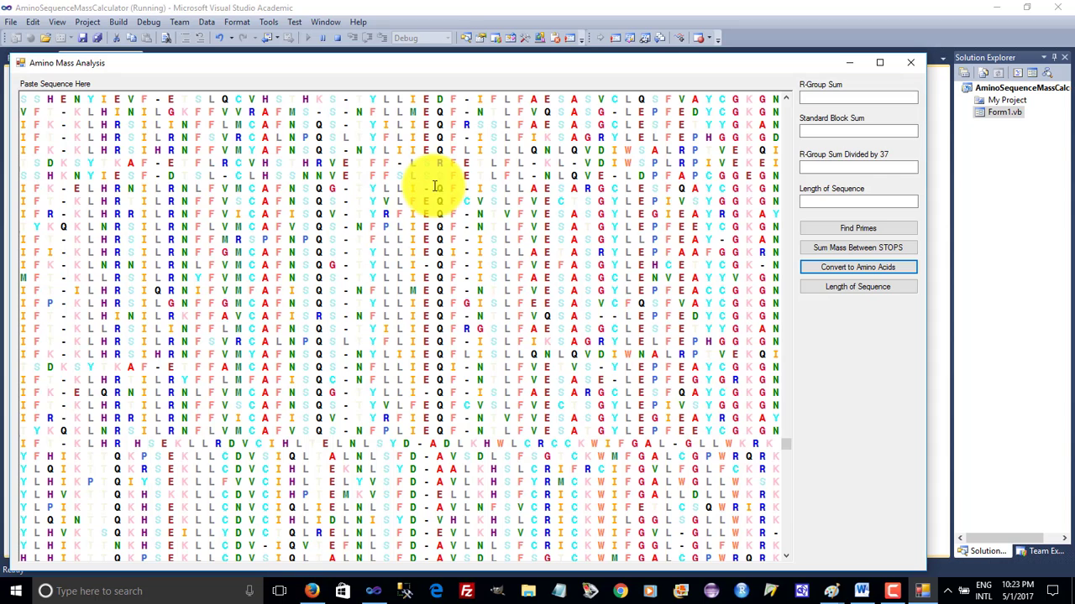
pyautogui.moveTo(413, 193)
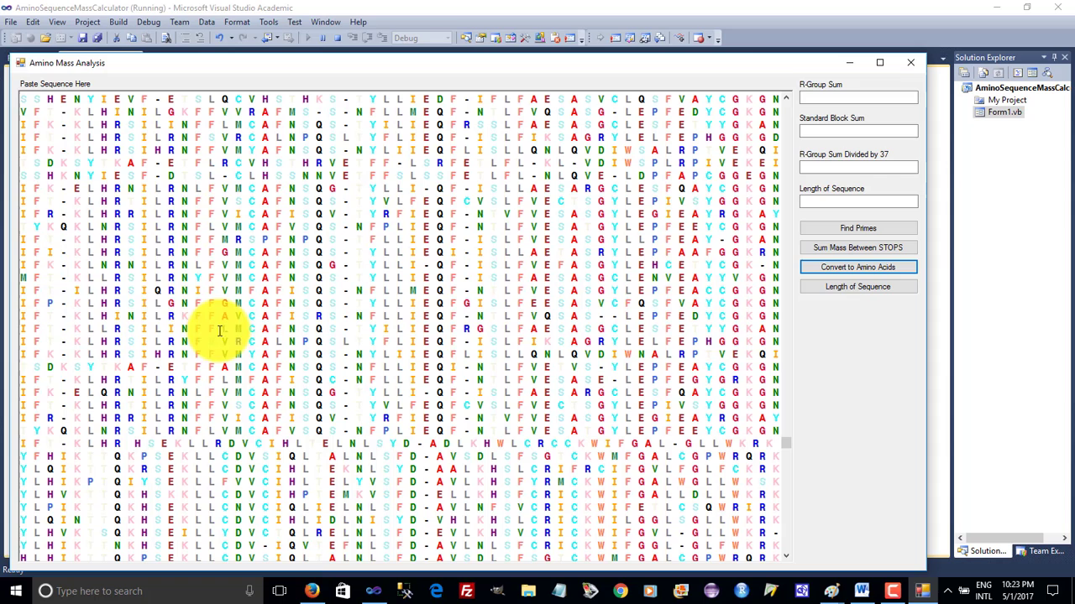
pyautogui.moveTo(440, 205)
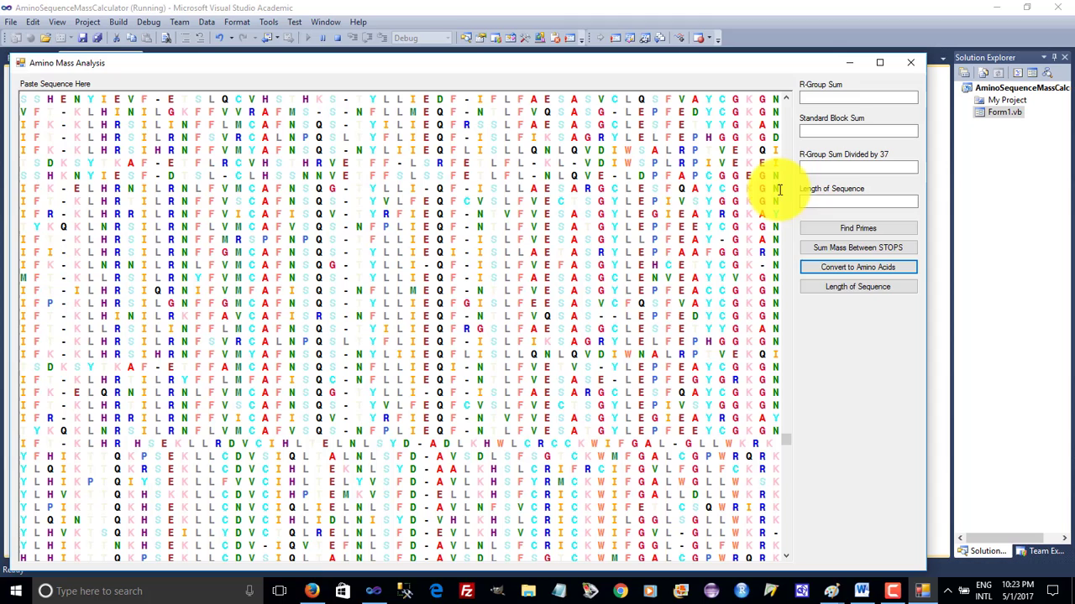
pyautogui.moveTo(904, 353)
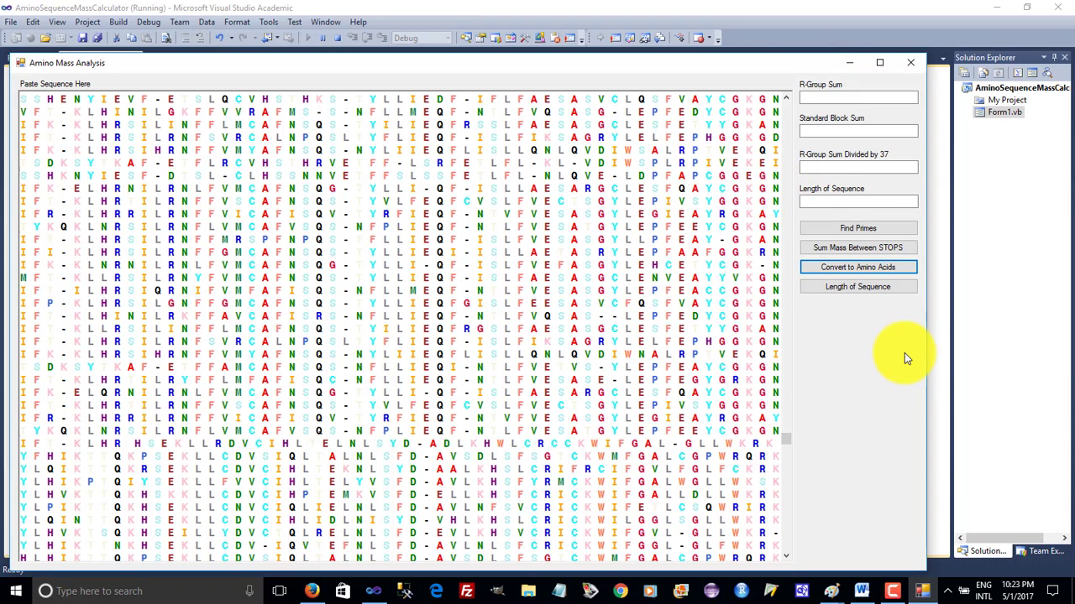